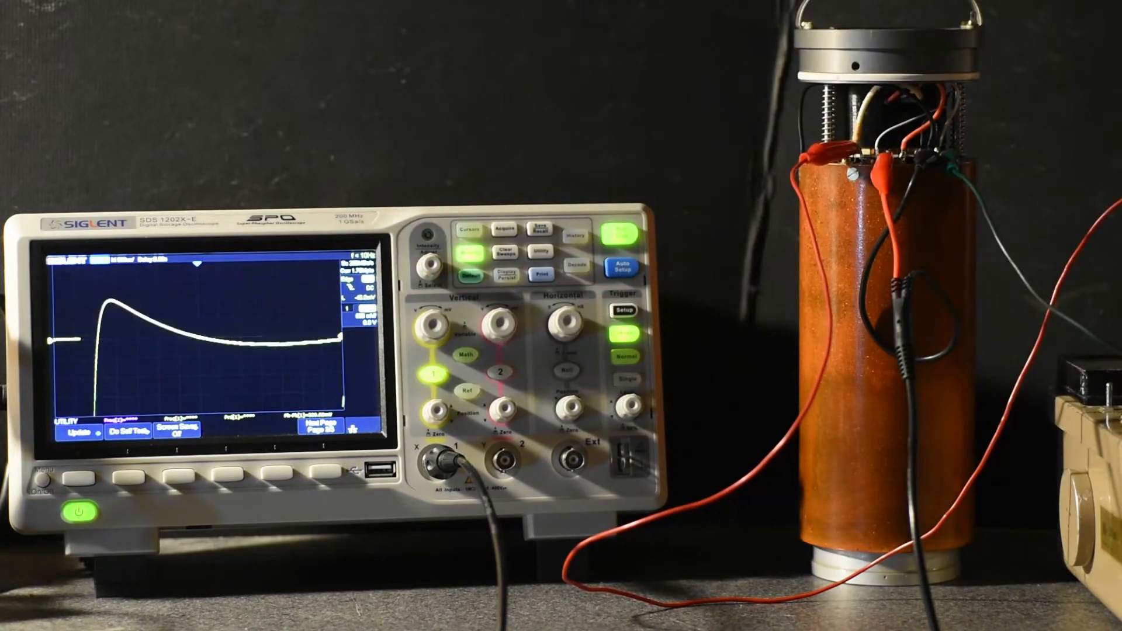
pyautogui.click(499, 230)
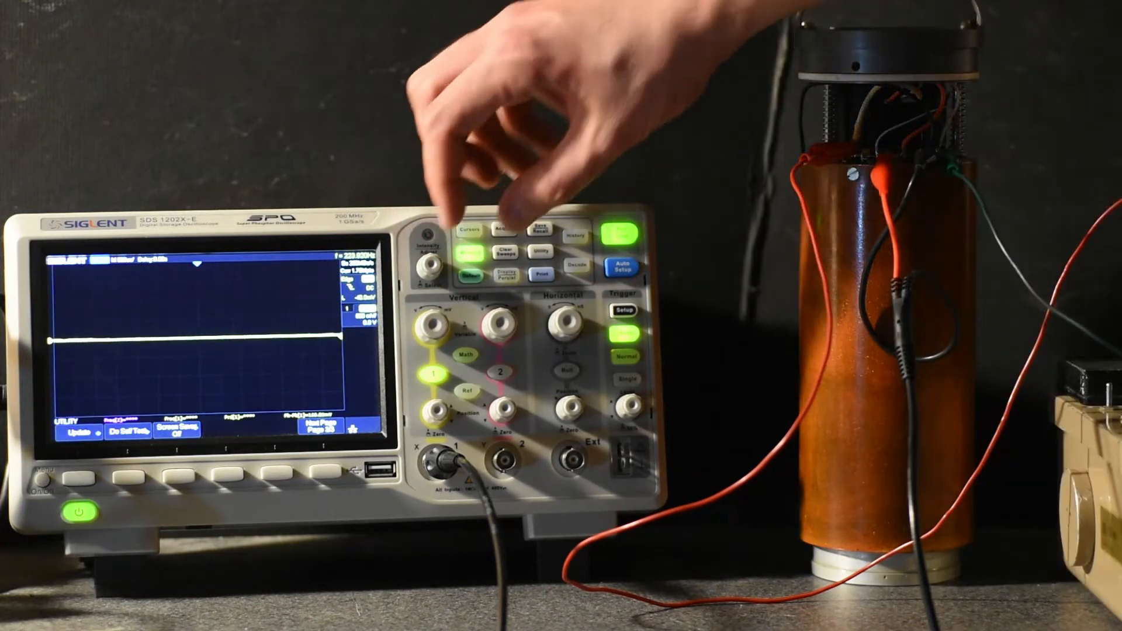